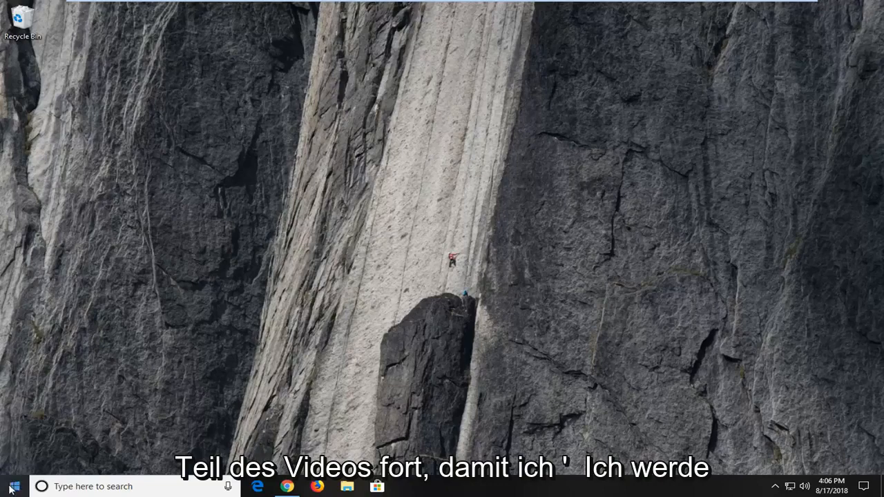
# - Search the Start menu for 'notepad' so the Notepad app appears as best match
pyautogui.write('notepad')
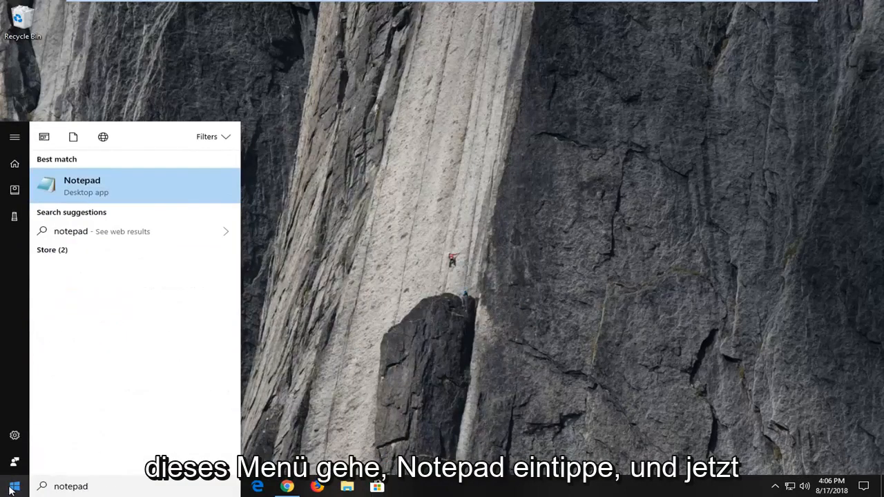
pyautogui.moveTo(116, 199)
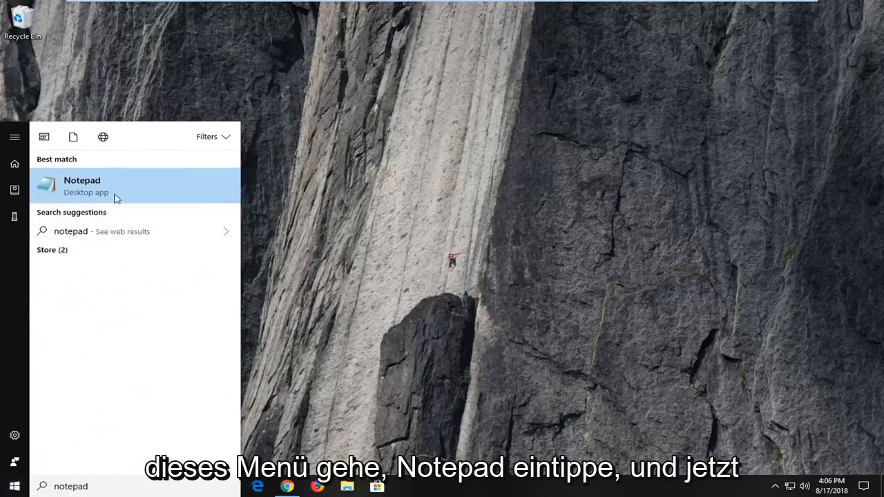
# - Review the rd /s /q C:\$Recycle.bin command in Notepad, then close it without saving
pyautogui.click(82, 185)
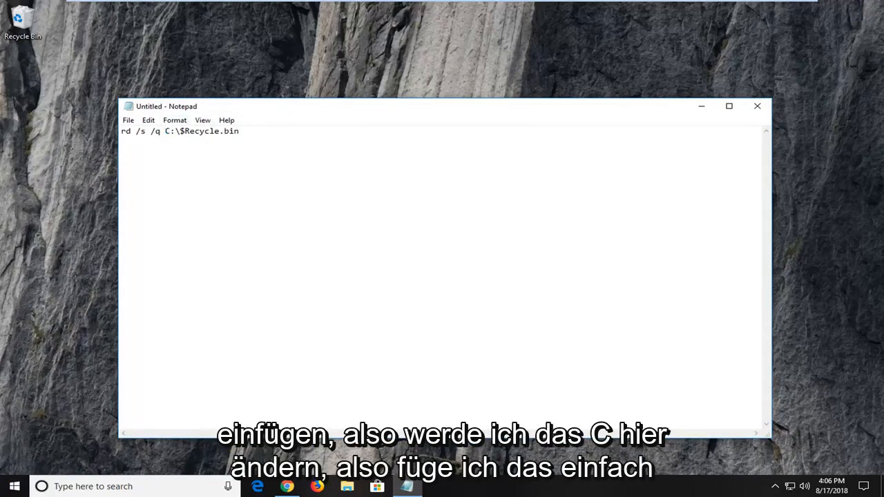
pyautogui.doubleClick(166, 132)
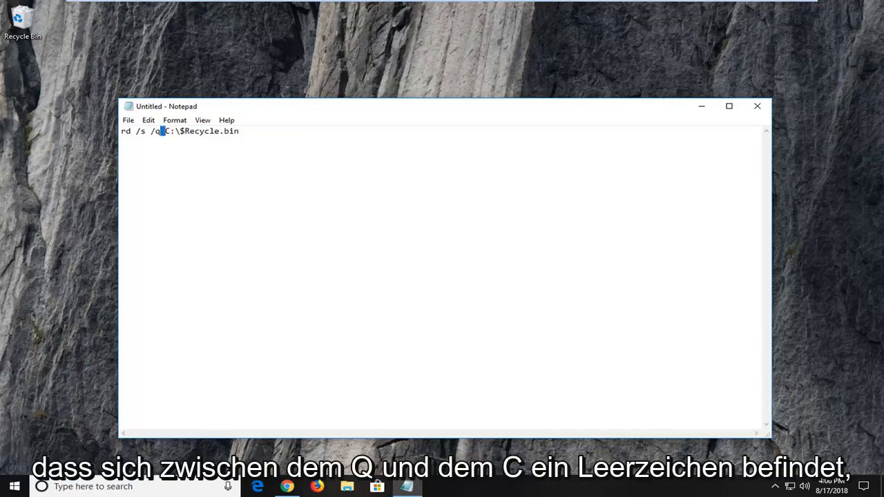
pyautogui.press('Enter')
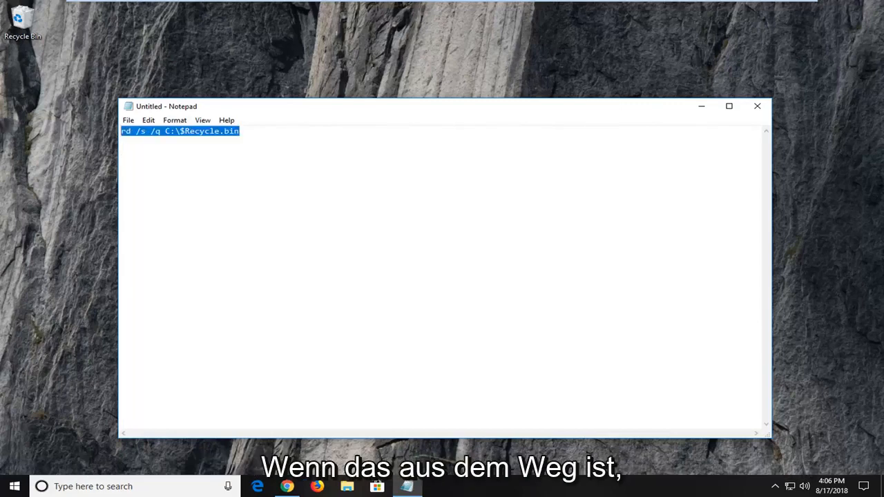
pyautogui.click(757, 105)
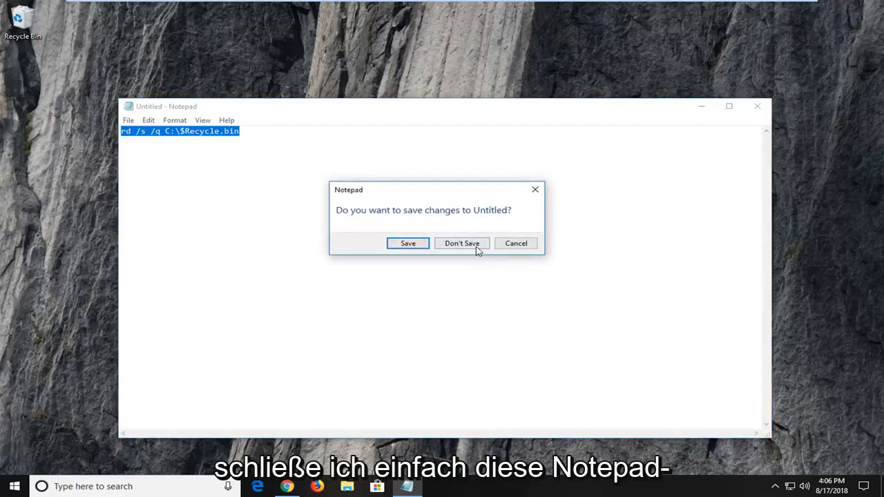
pyautogui.click(462, 243)
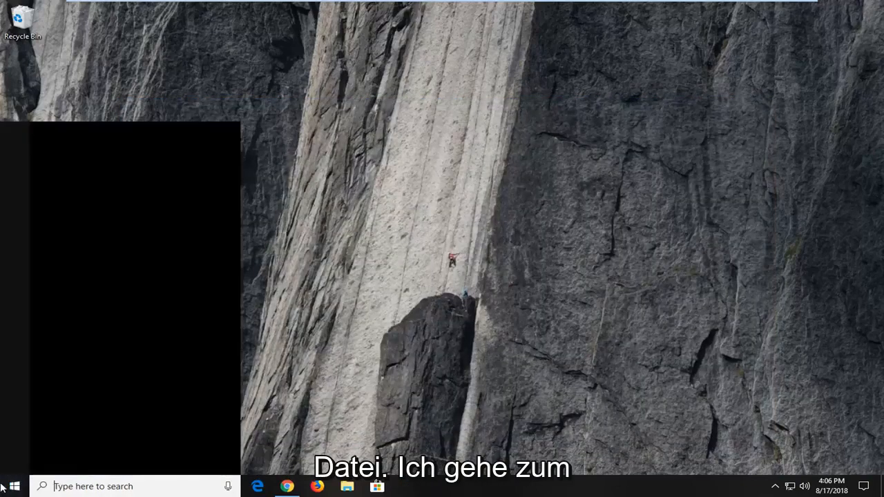
# - Search 'command' and launch Command Prompt as administrator, approving the UAC prompt
pyautogui.write('comman')
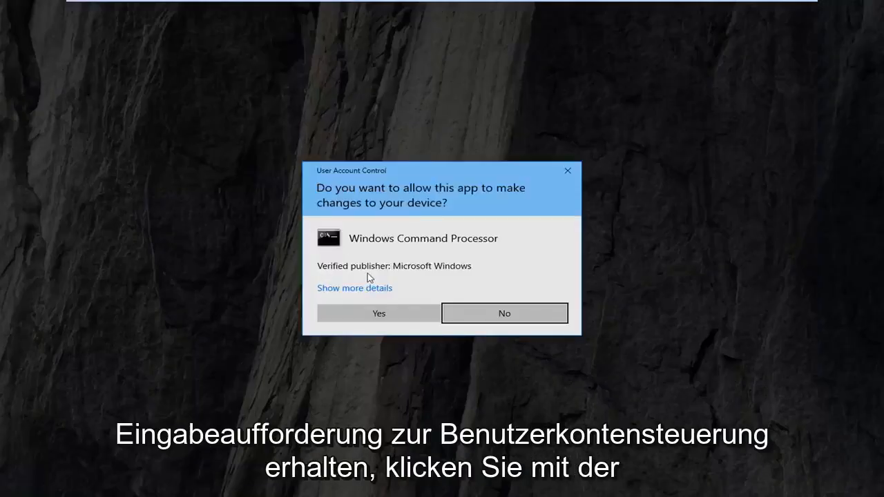
pyautogui.click(378, 313)
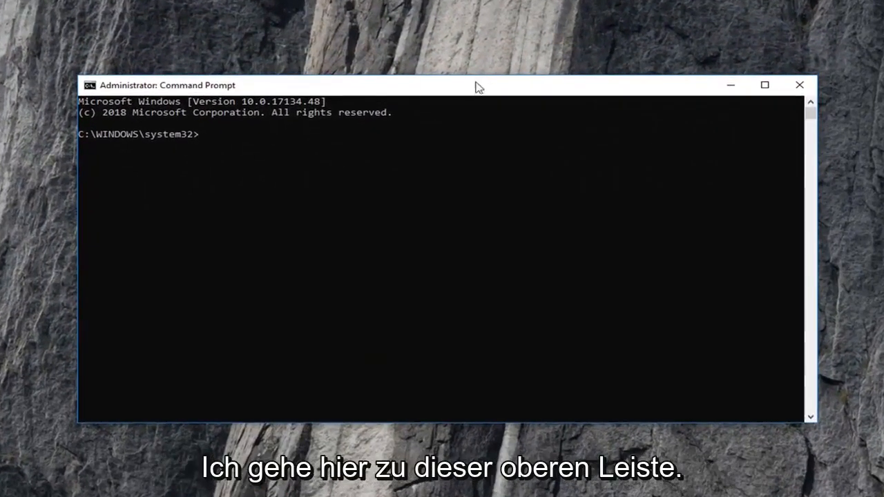
# - Paste and run rd /s /q C:\$Recycle.bin via Edit > Paste, then close the prompt
pyautogui.rightClick(518, 86)
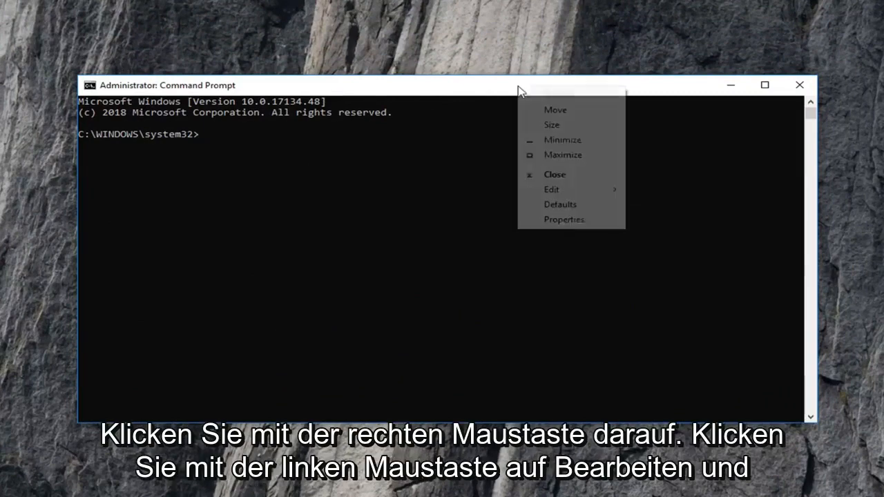
pyautogui.click(552, 189)
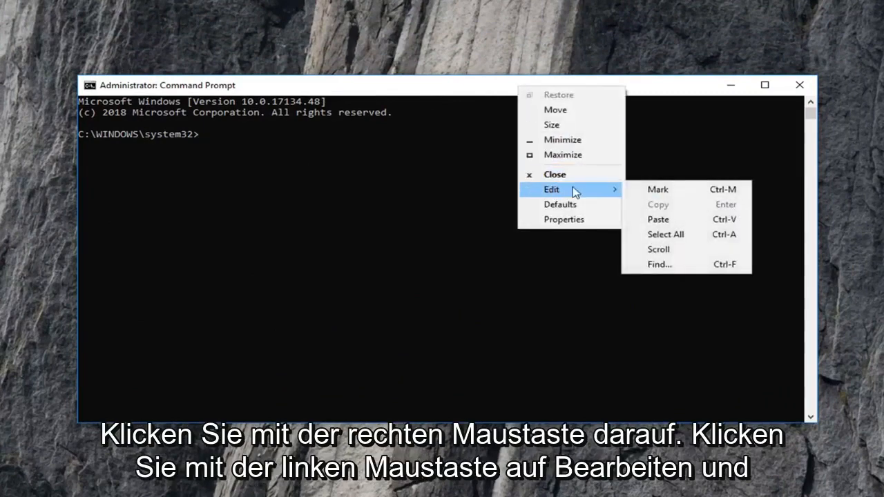
pyautogui.click(658, 218)
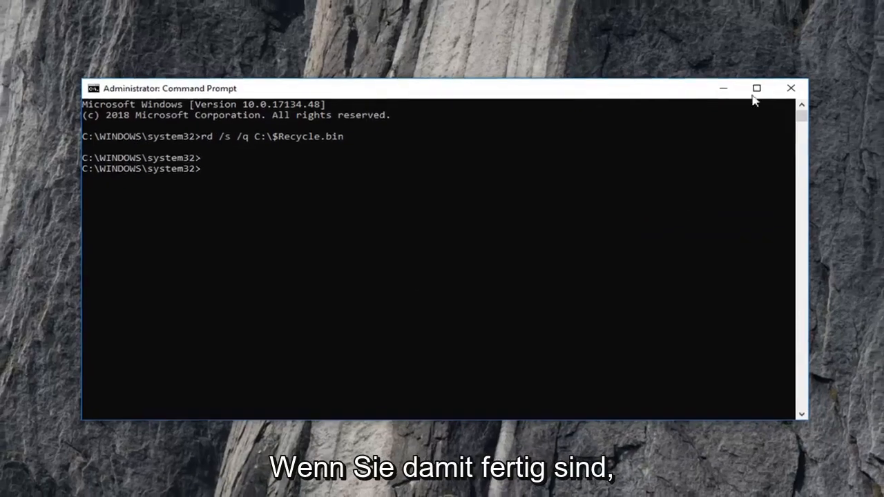
pyautogui.click(791, 89)
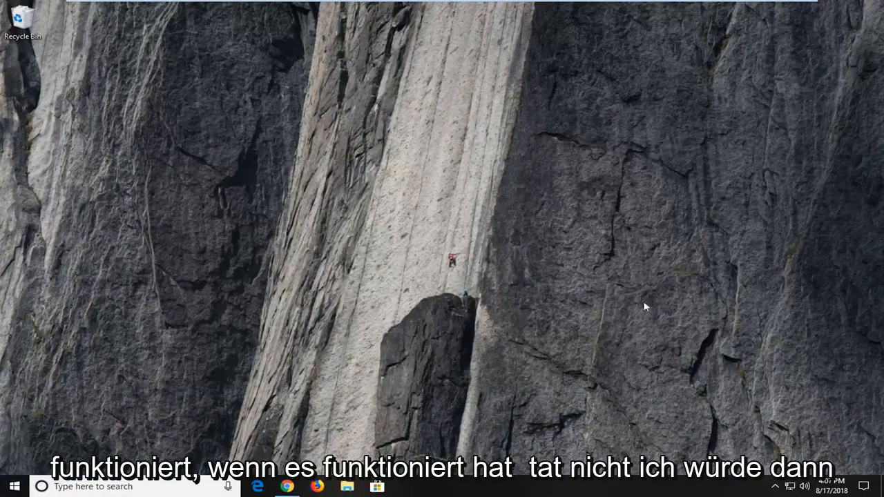
# - Search the Start menu for 'folder options' to find File Explorer Options
pyautogui.click(11, 486)
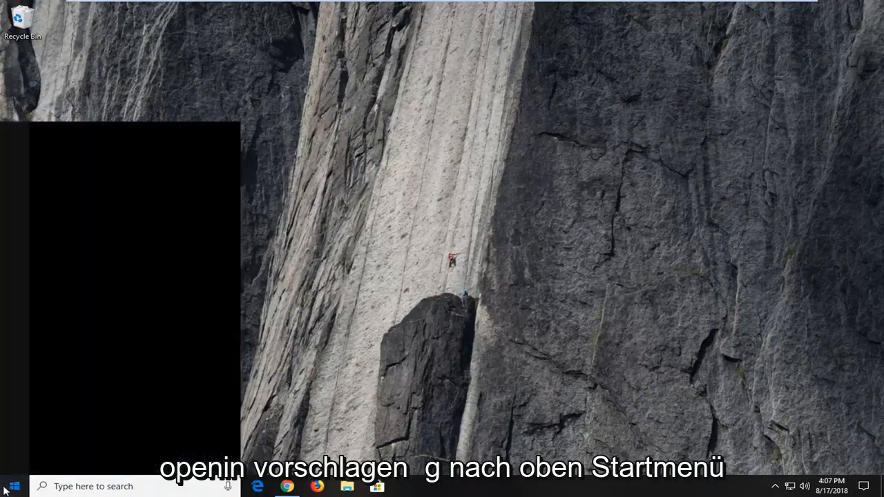
pyautogui.write('folder optio')
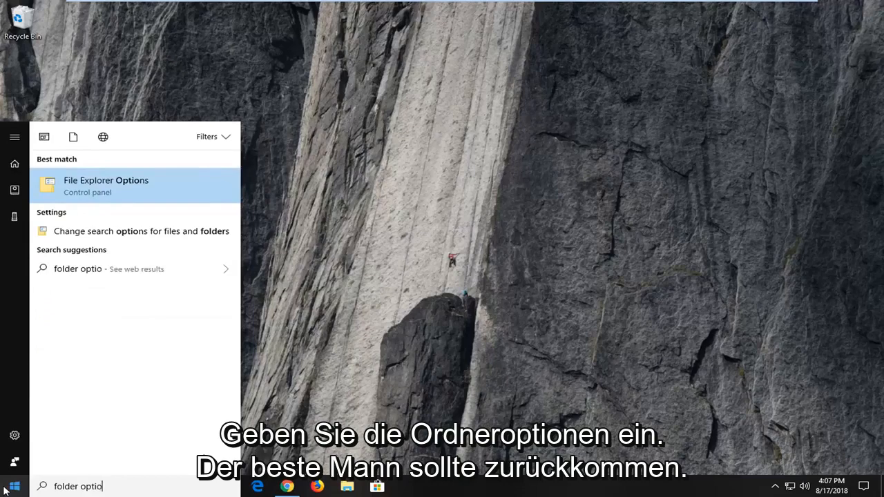
pyautogui.write('ns')
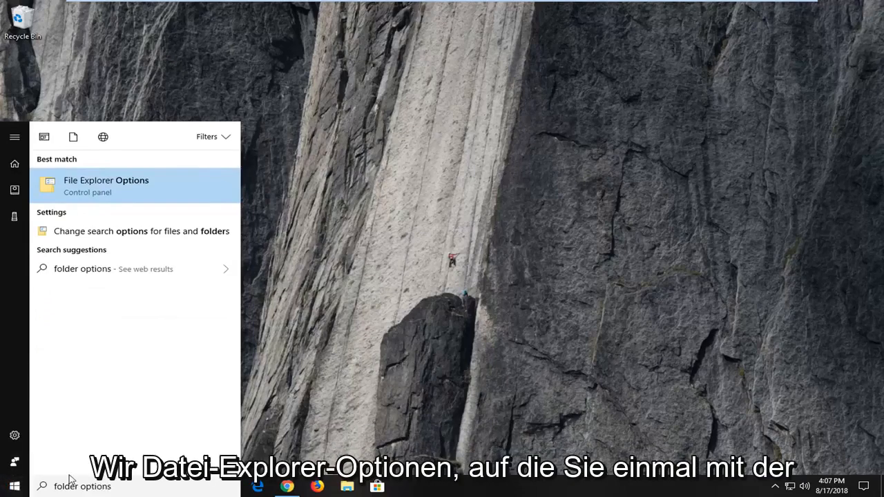
pyautogui.moveTo(121, 187)
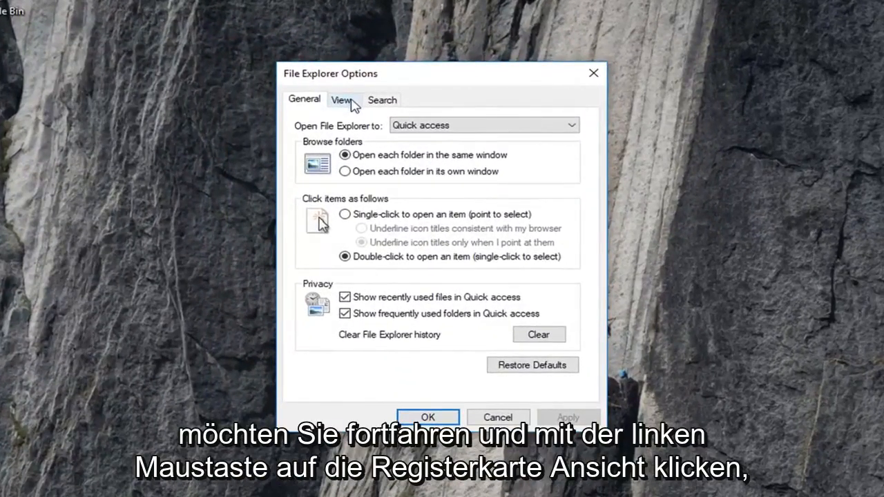
# - Untick 'Hide protected operating system files', confirm the warning and close with OK
pyautogui.click(343, 100)
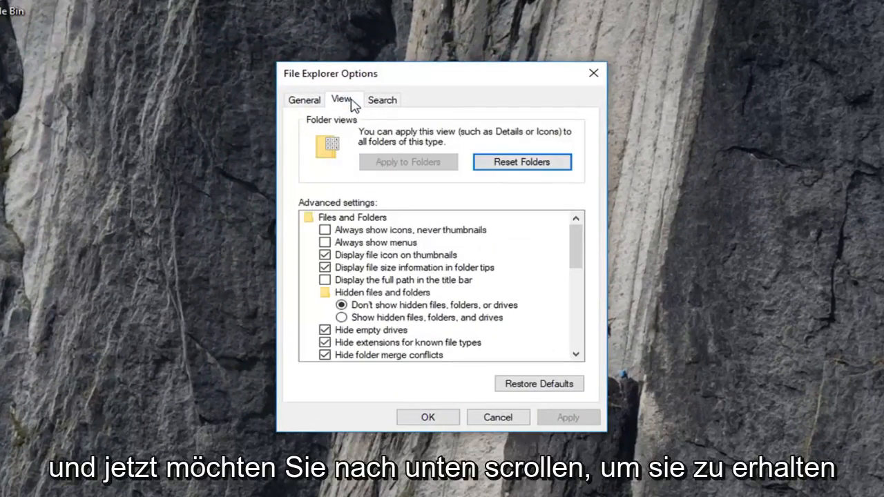
pyautogui.moveTo(375, 348)
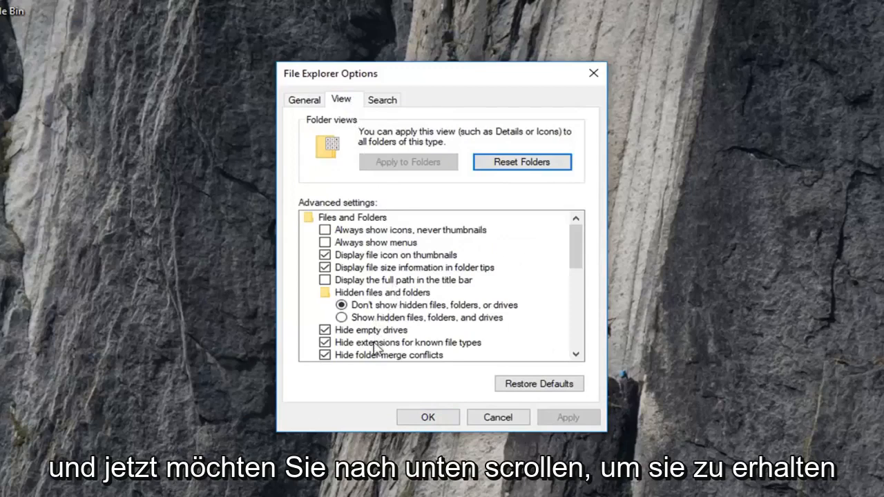
pyautogui.scroll(-3)
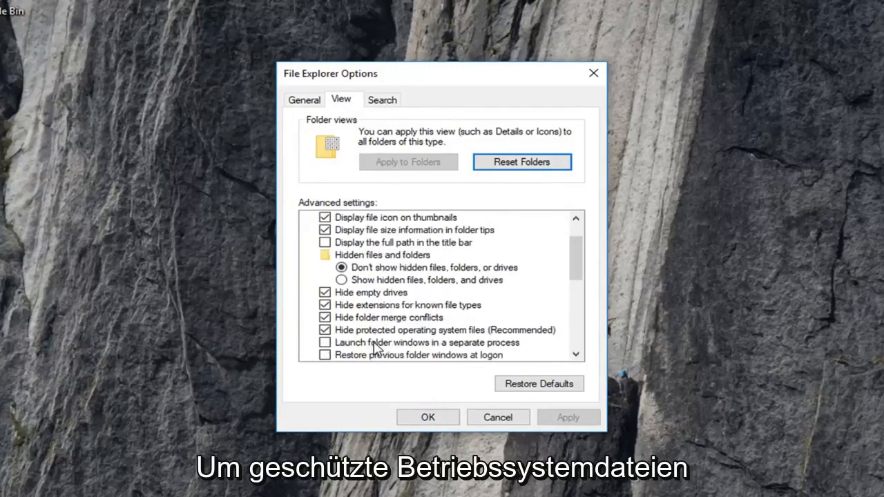
pyautogui.moveTo(523, 337)
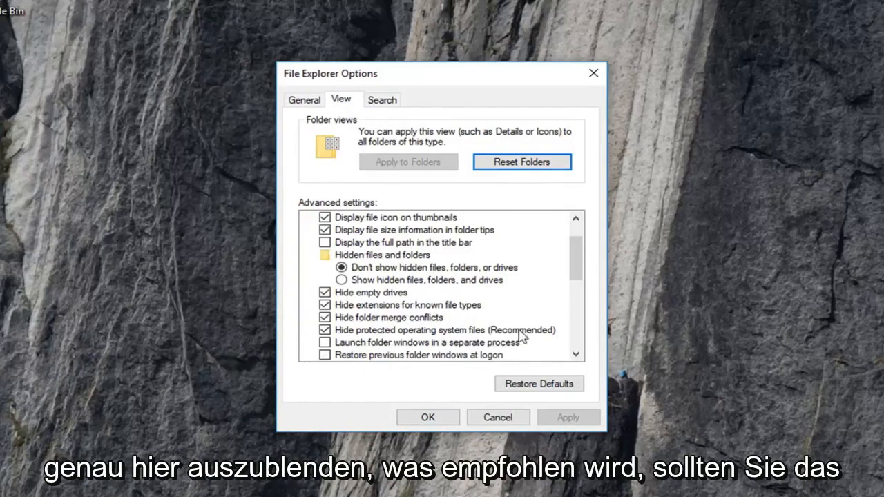
pyautogui.click(324, 329)
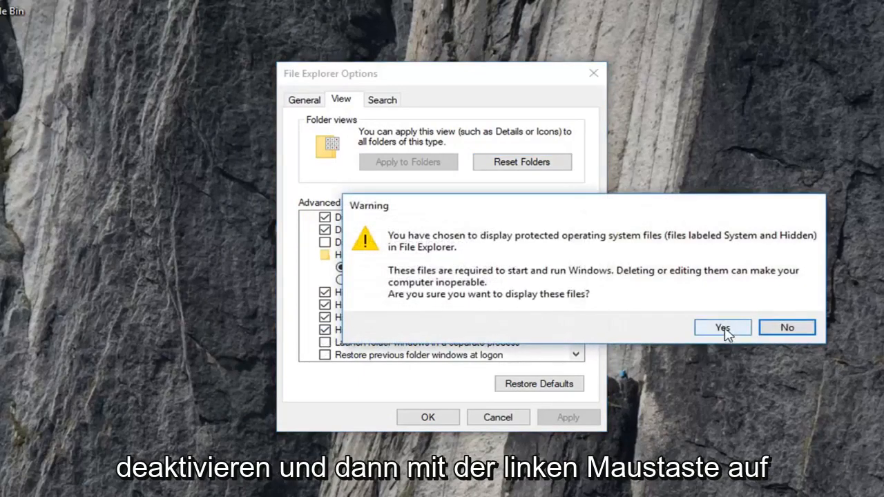
pyautogui.click(722, 328)
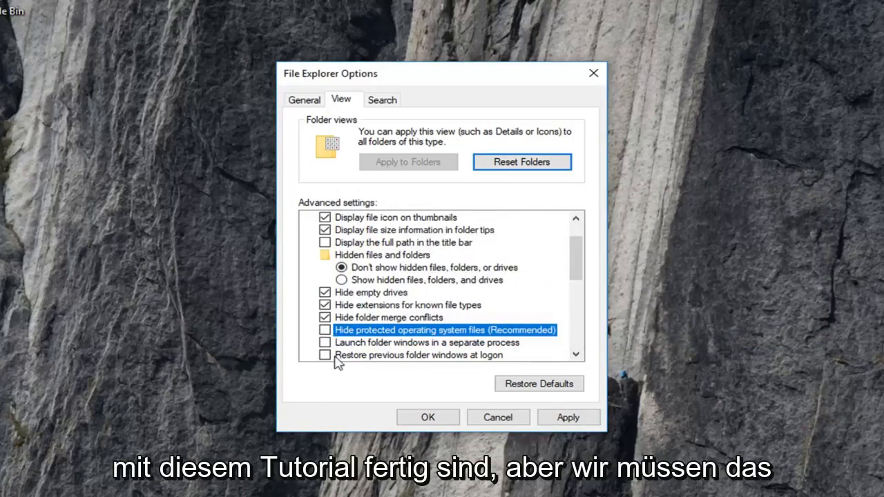
pyautogui.moveTo(417, 366)
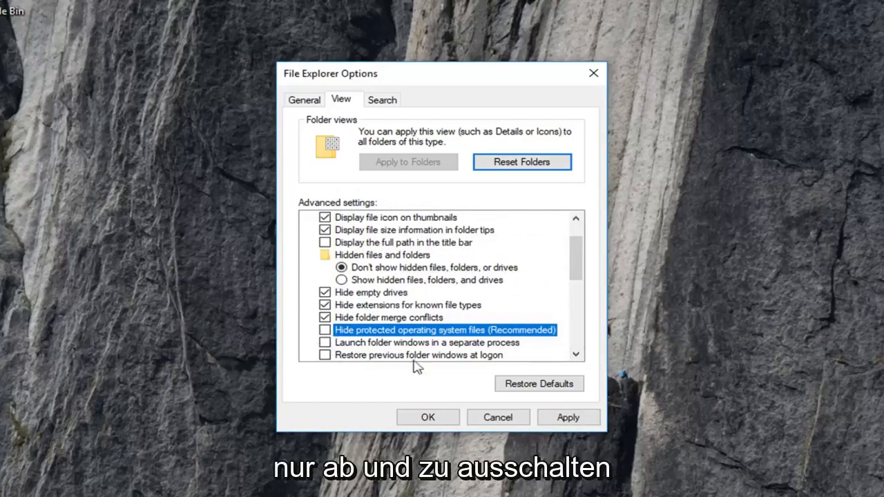
pyautogui.click(429, 417)
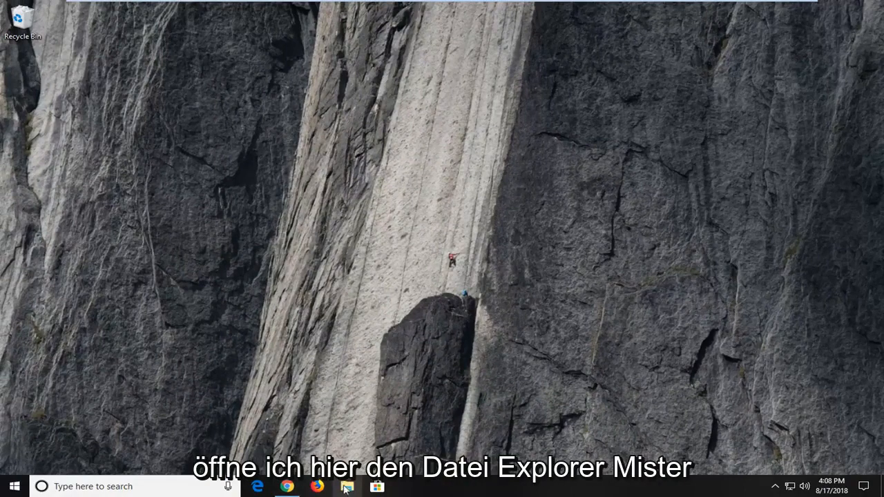
# - Browse File Explorer to This PC > Local Disk (C:) and show the View ribbon
pyautogui.click(348, 486)
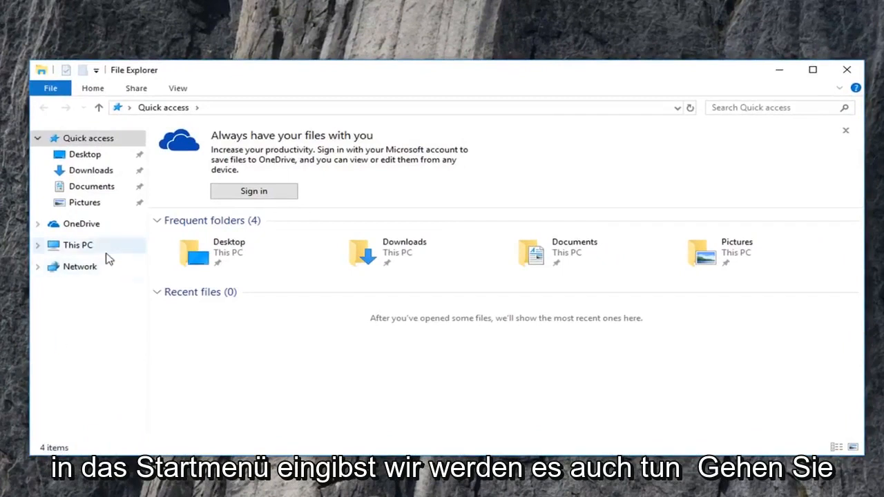
pyautogui.click(78, 246)
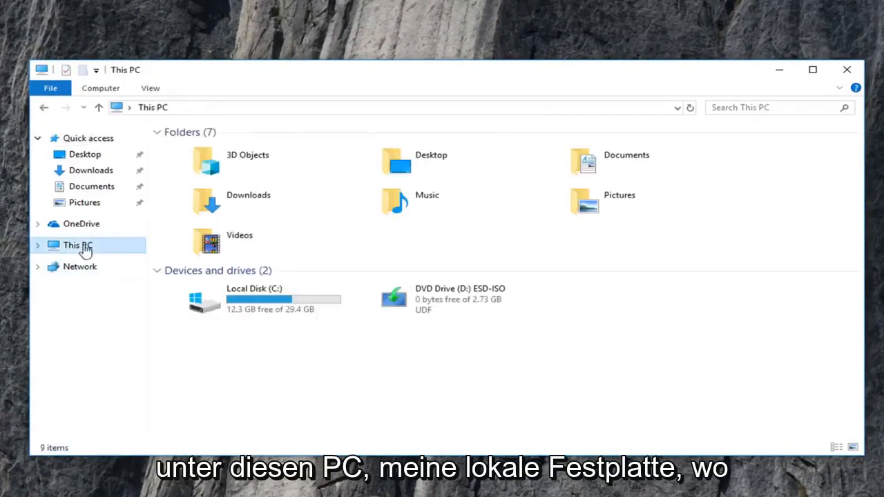
pyautogui.moveTo(260, 304)
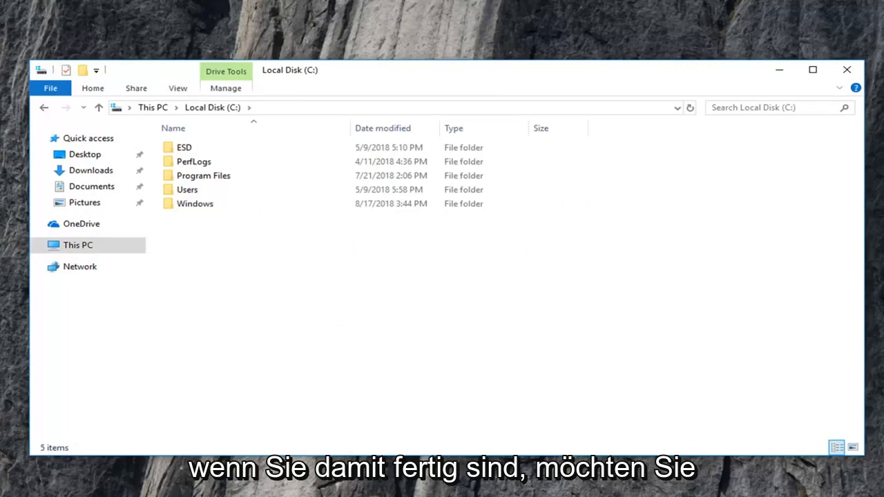
pyautogui.moveTo(564, 327)
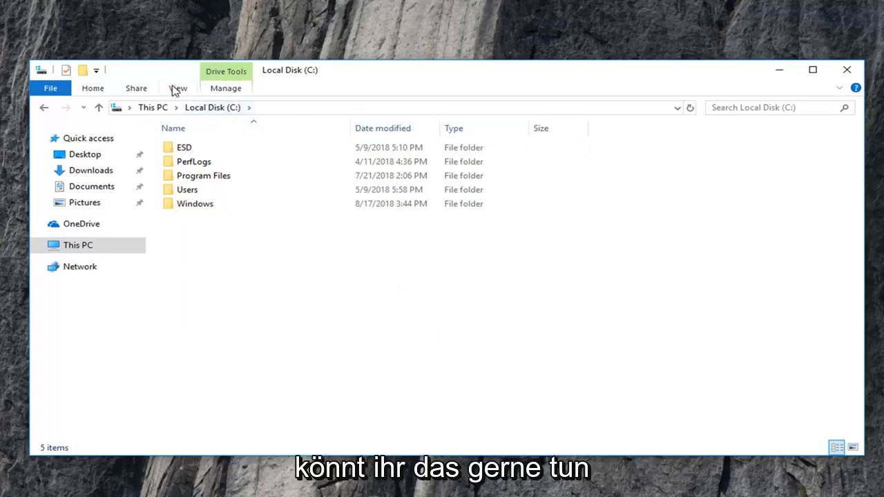
pyautogui.click(178, 89)
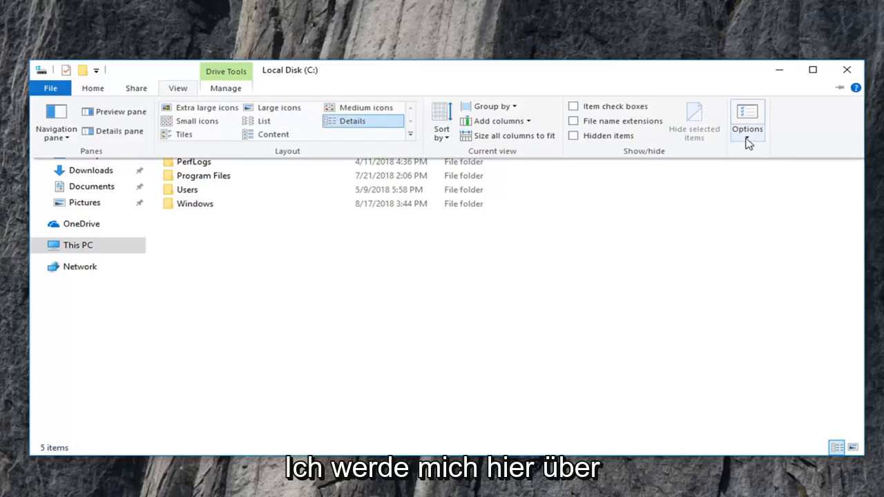
pyautogui.moveTo(748, 130)
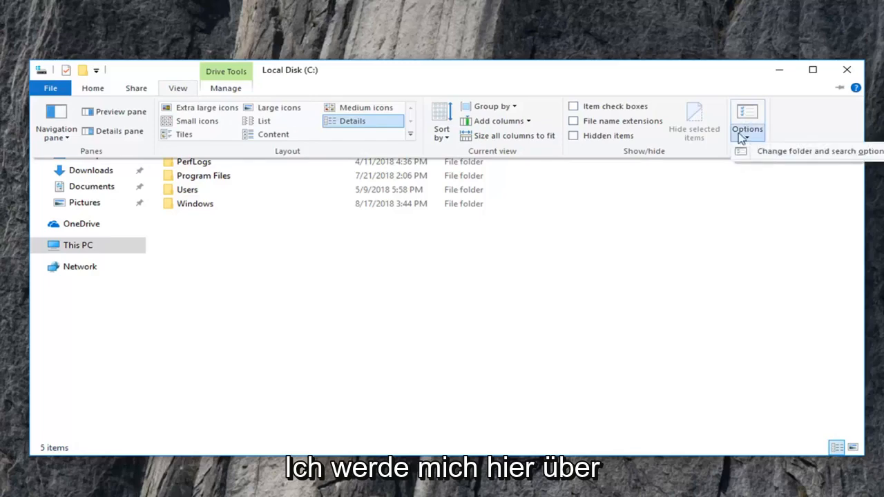
# - Set Folder Options to show hidden files, folders and drives, and apply so $RECYCLE.BIN appears
pyautogui.click(747, 122)
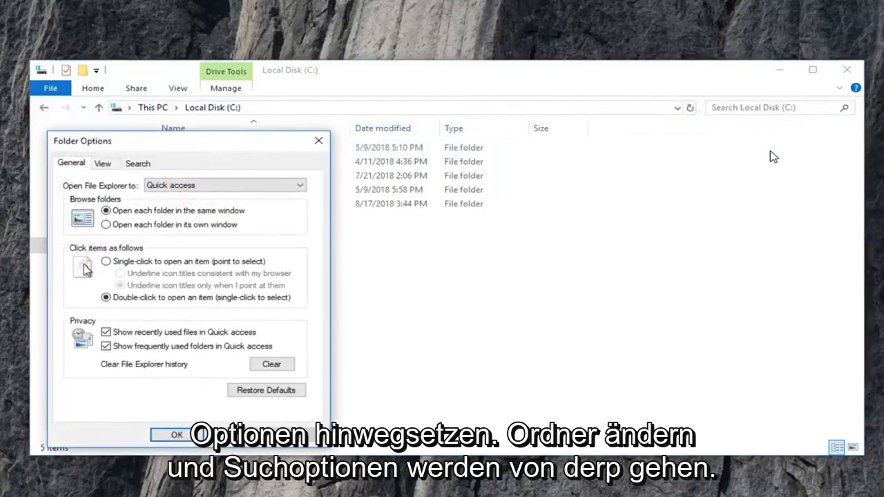
pyautogui.click(102, 163)
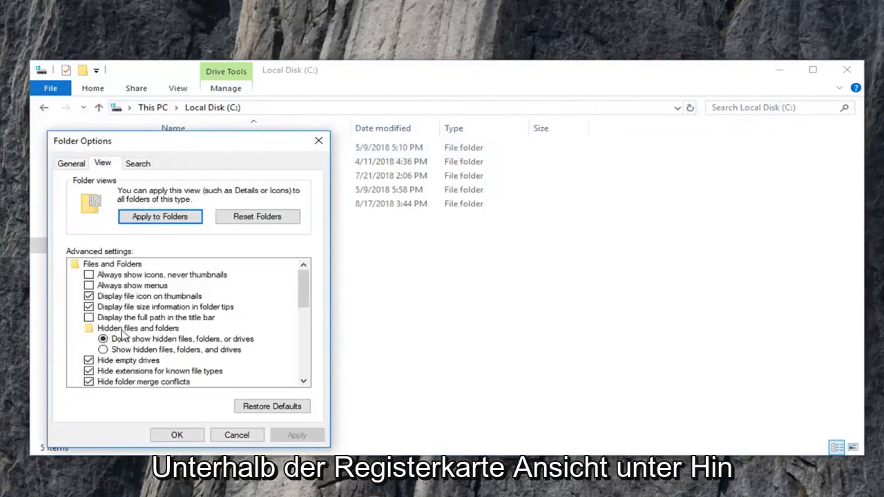
pyautogui.click(102, 349)
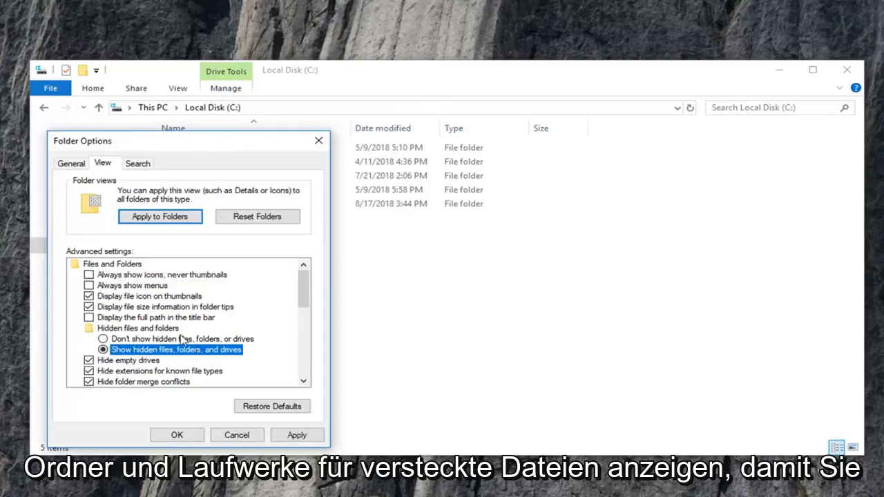
pyautogui.scroll(-3)
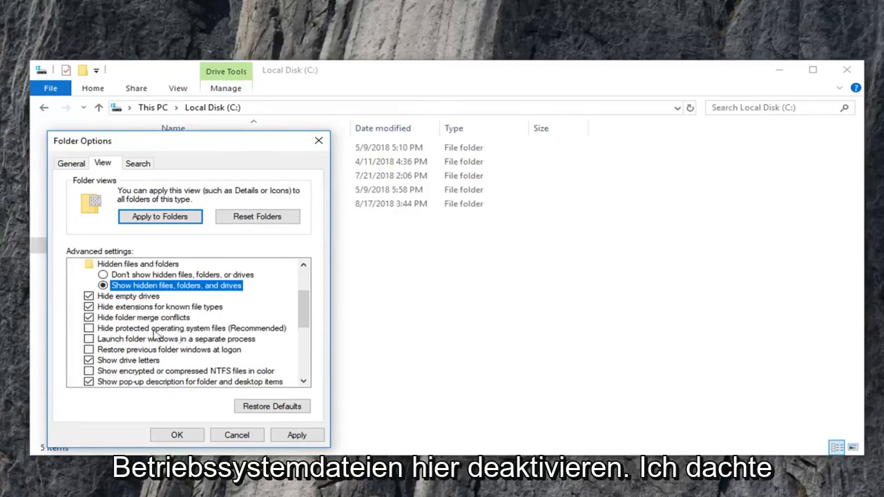
pyautogui.moveTo(124, 301)
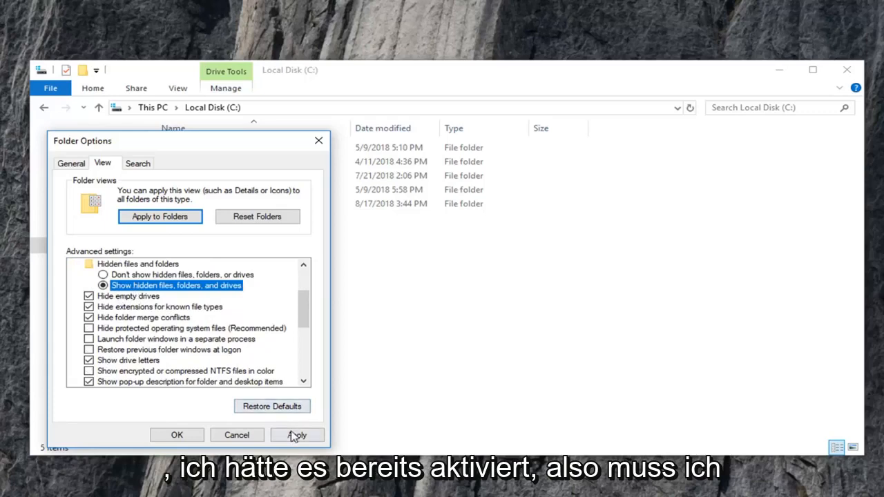
pyautogui.click(177, 435)
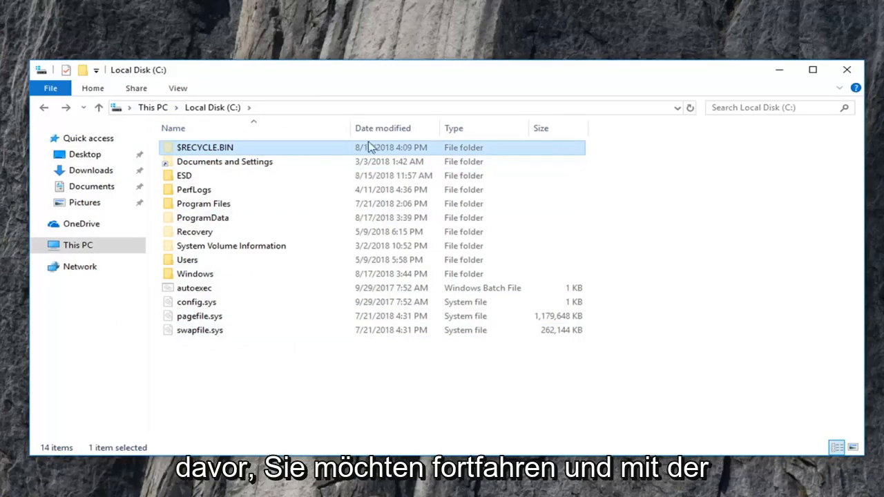
# - Delete the $RECYCLE.BIN folder on C: and refresh to see it recreated
pyautogui.rightClick(205, 147)
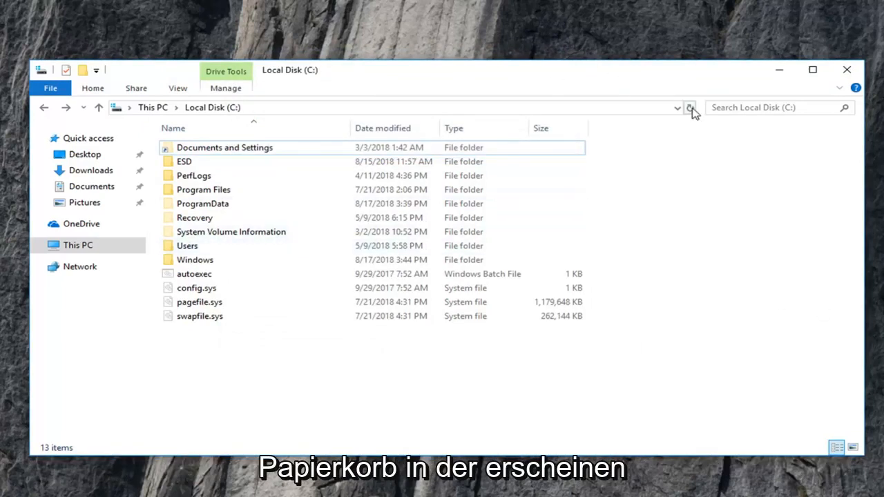
pyautogui.click(691, 107)
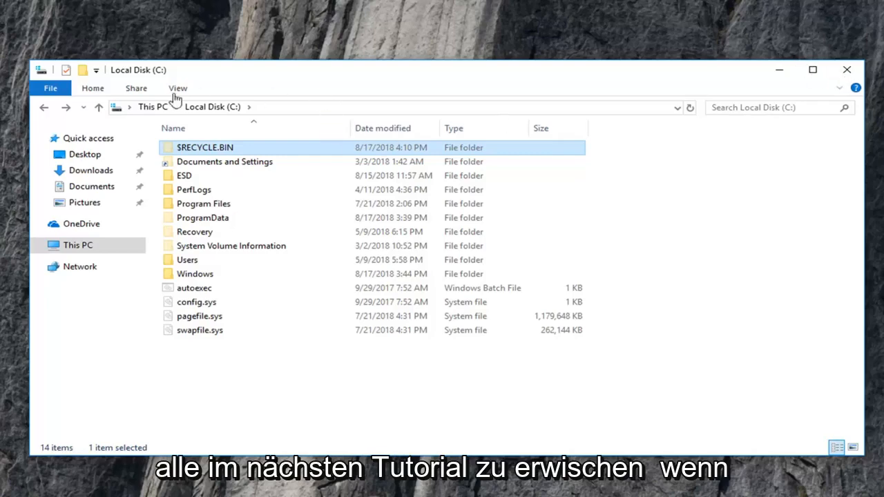
# - Restore Folder Options: hide protected system files, don't show hidden items, and confirm with OK
pyautogui.click(177, 88)
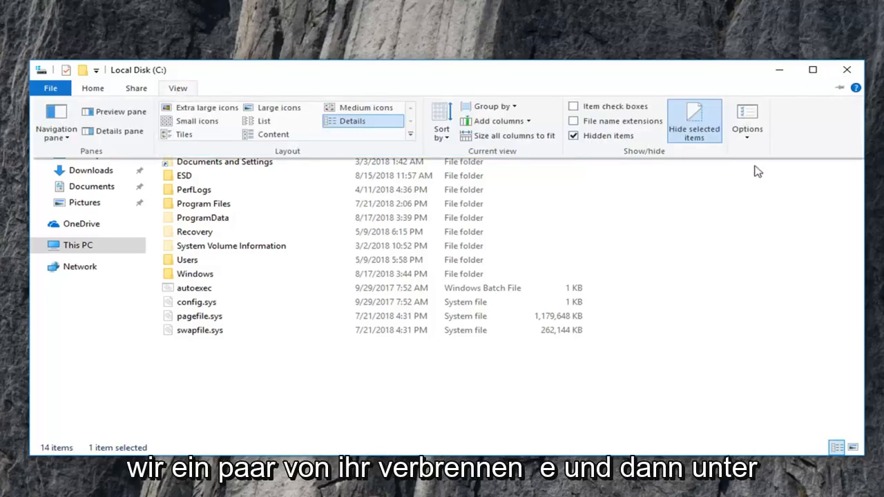
pyautogui.click(746, 122)
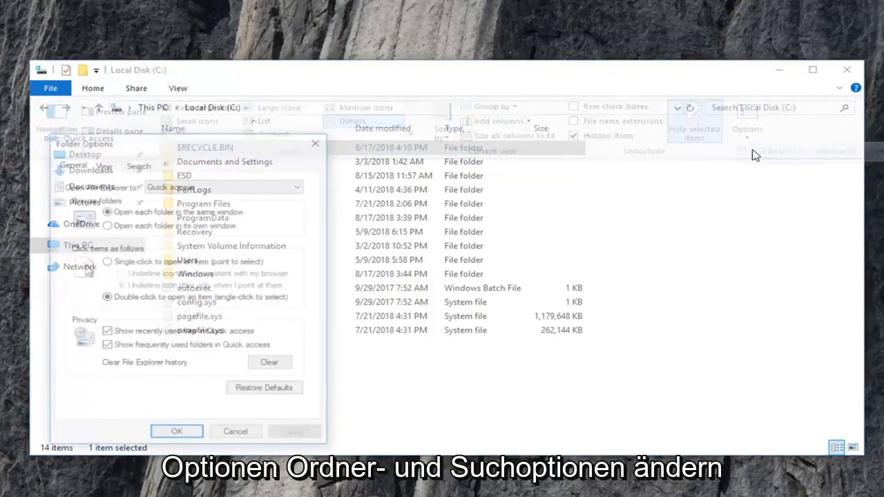
pyautogui.click(103, 163)
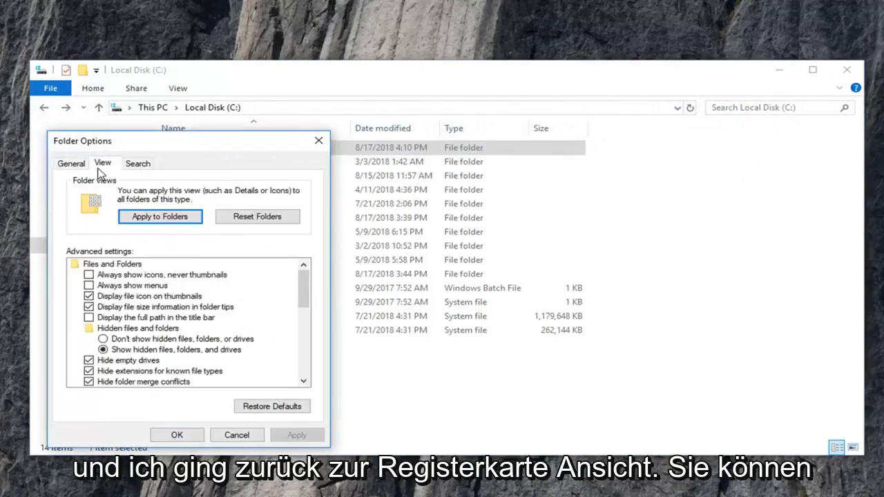
pyautogui.scroll(-3)
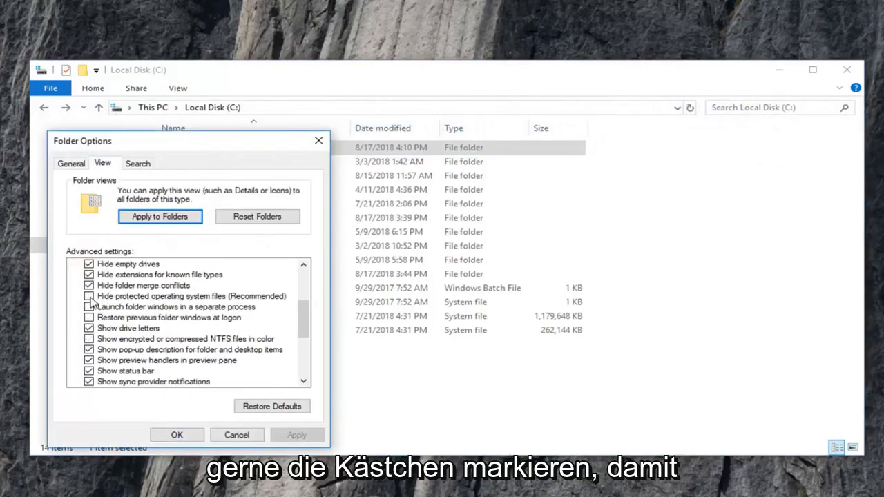
pyautogui.click(88, 296)
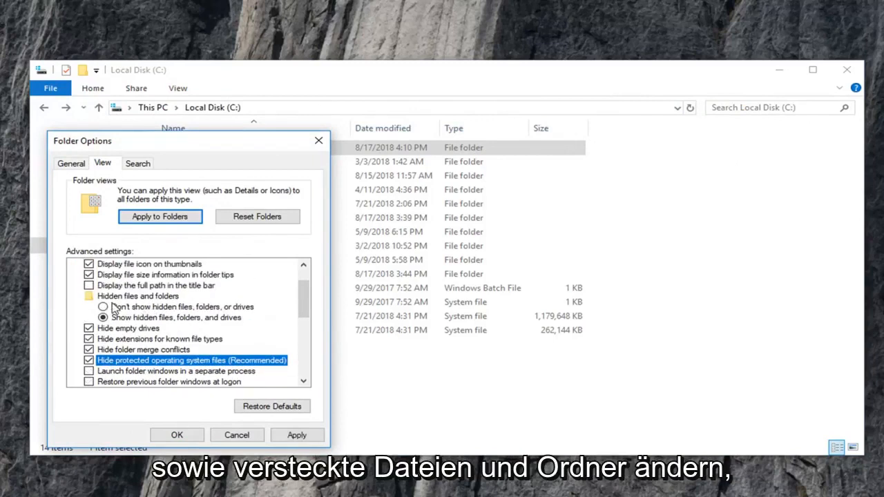
pyautogui.click(102, 306)
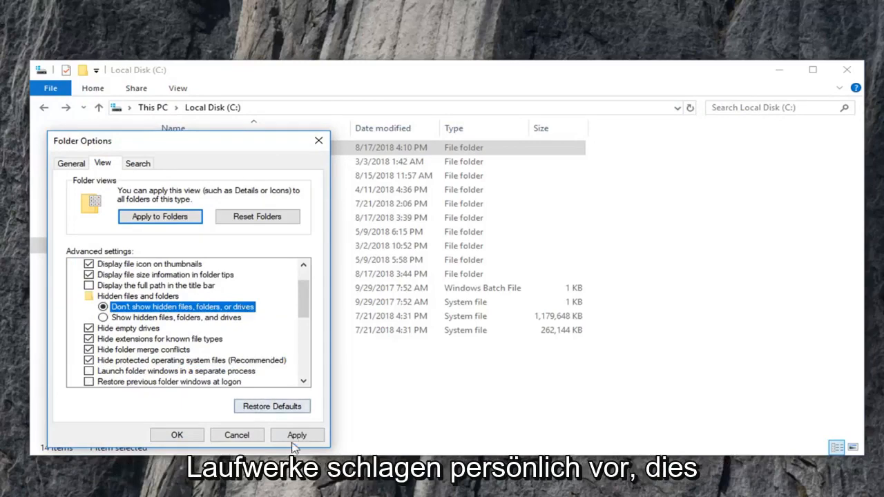
pyautogui.click(177, 435)
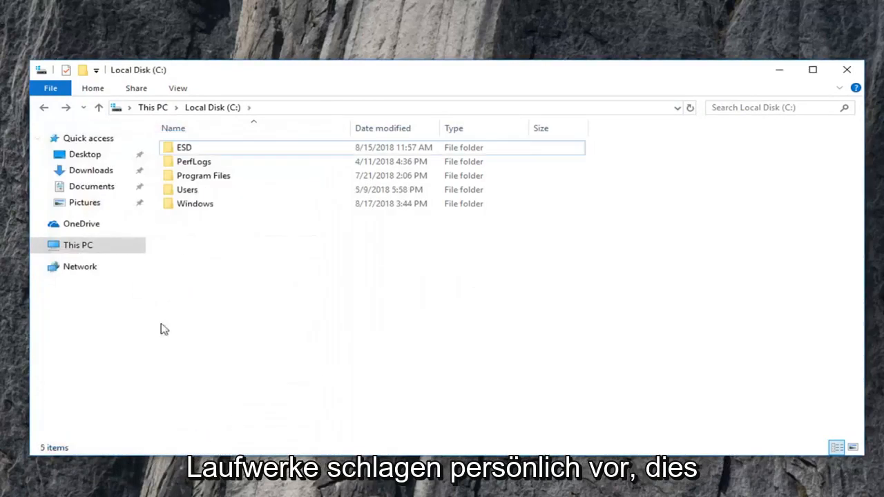